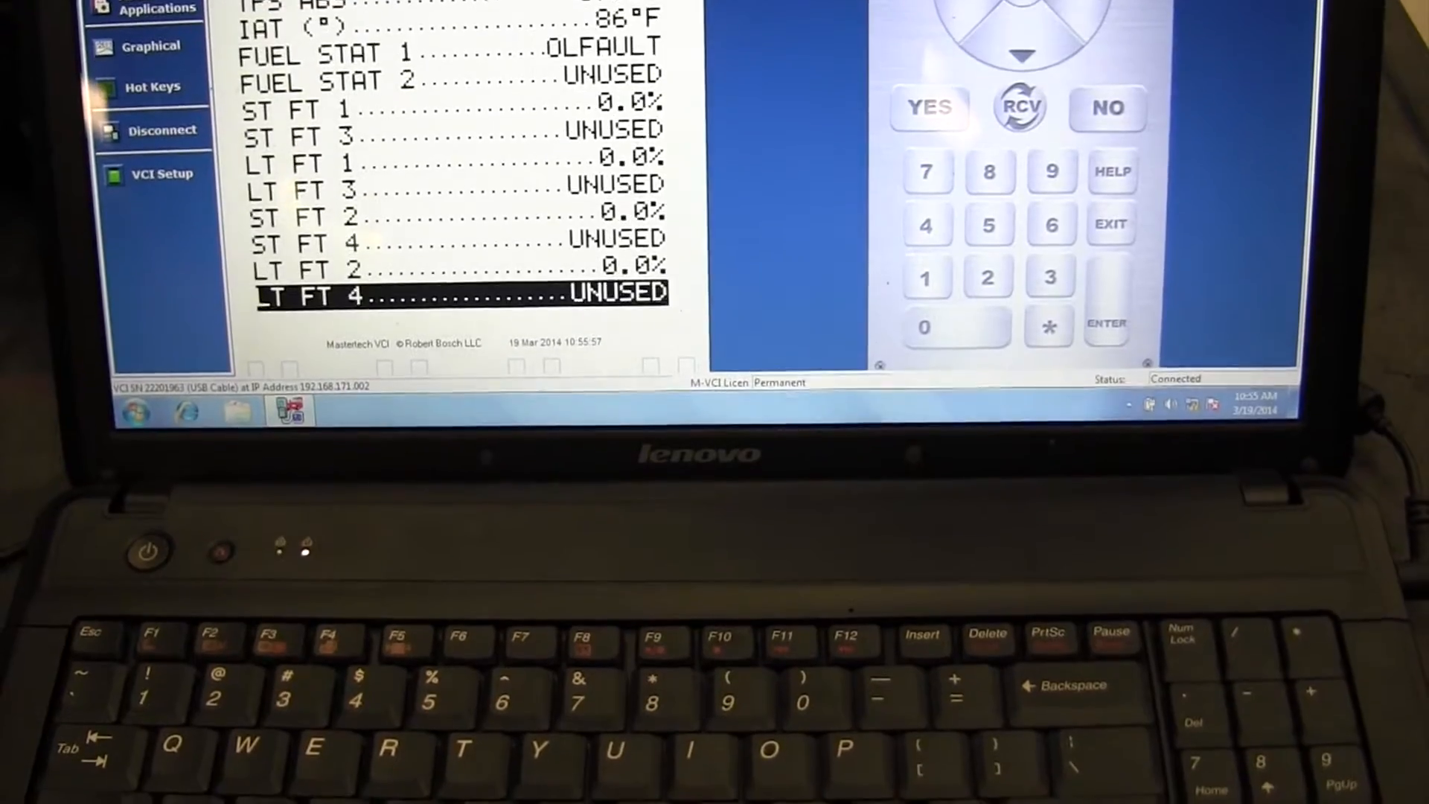
Step: Dismiss the OBD II readiness-tests warning to reach the Global OBD II menu with Data List
scroll(down, 3)
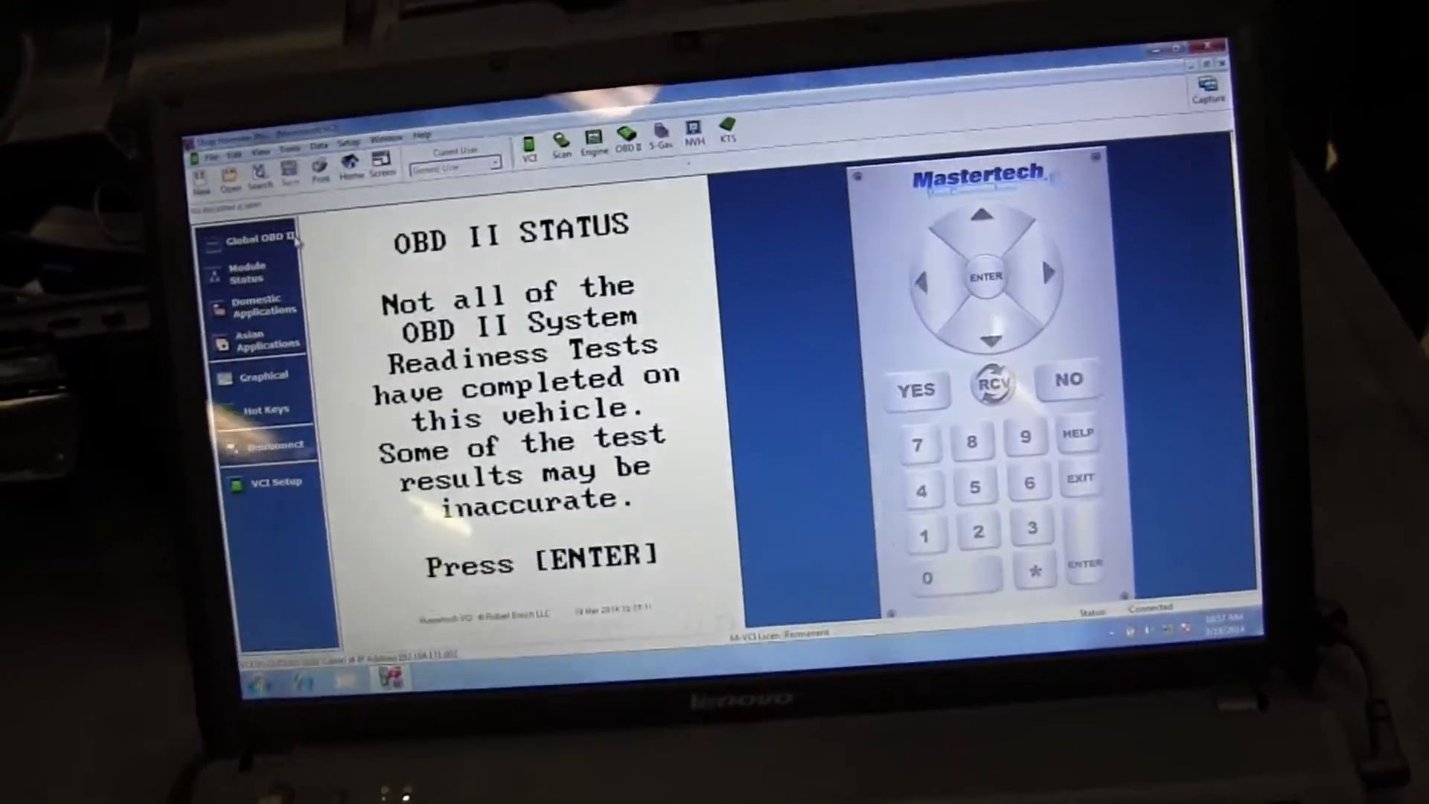
key(enter)
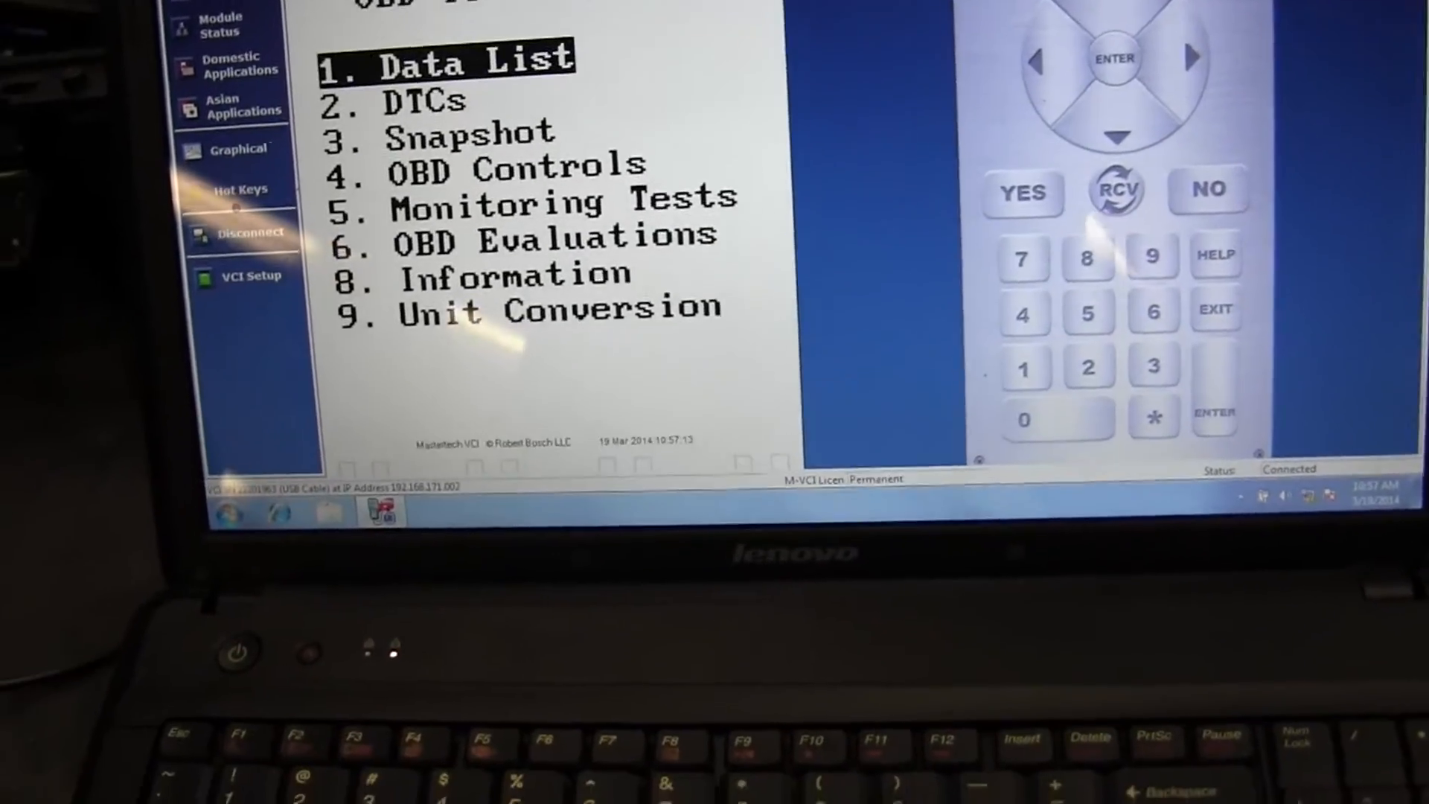